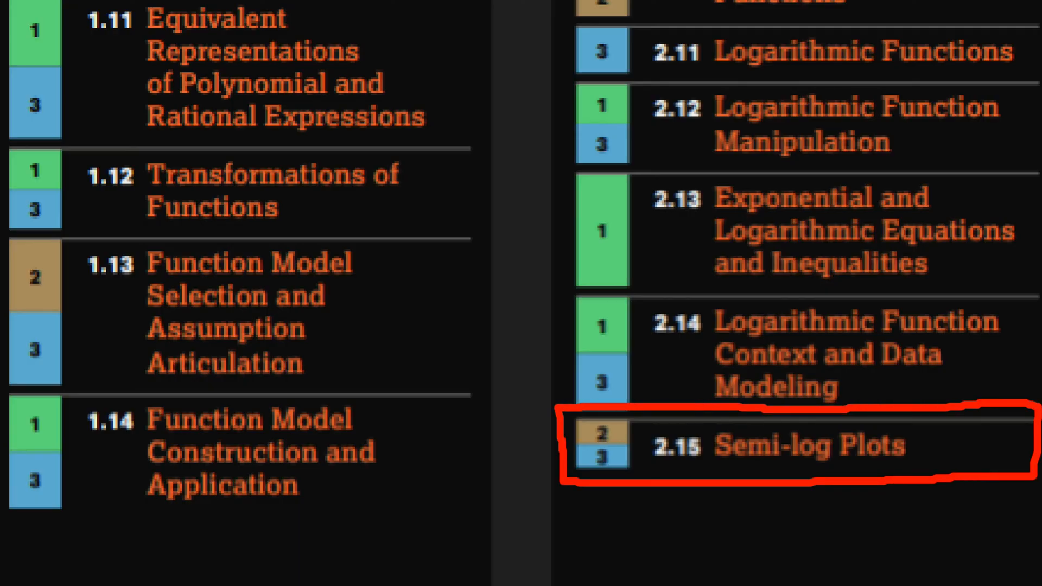
- Advance from the unit list highlighting 2.15 Semi-log Plots to the blank coordinate grid slide
{"action": "left_click", "coordinate": [807, 445]}
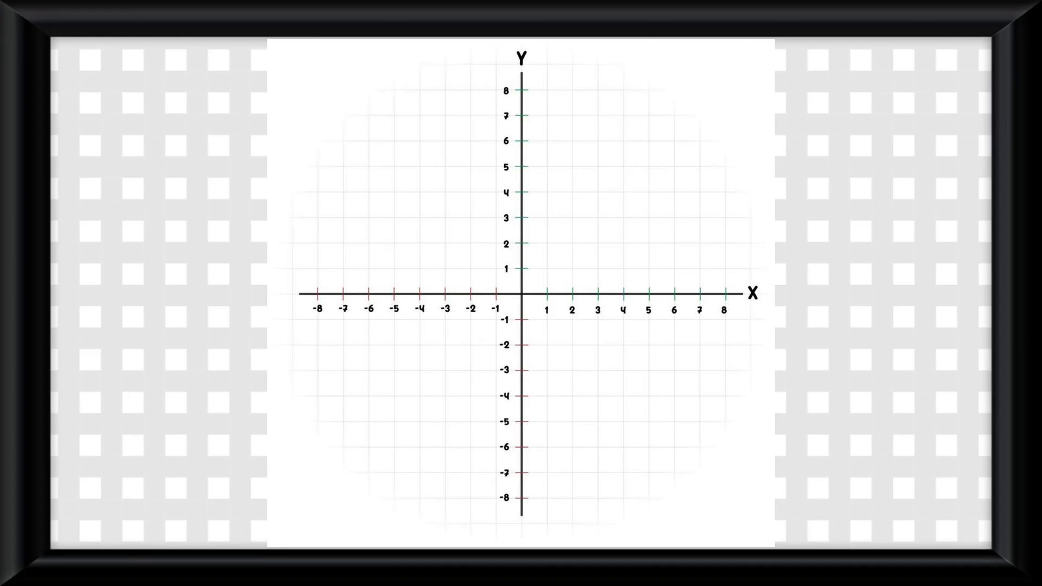